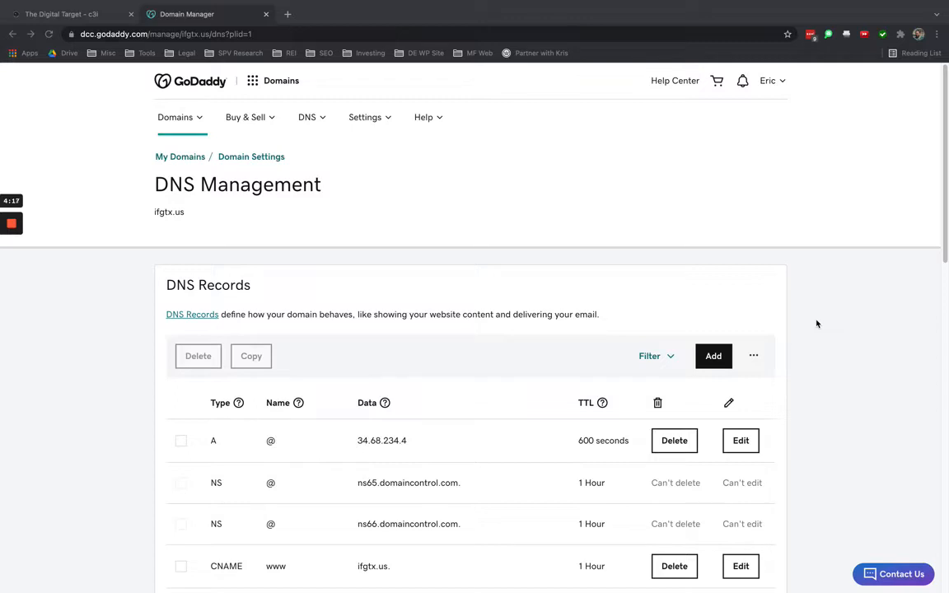
mouse_move(176, 92)
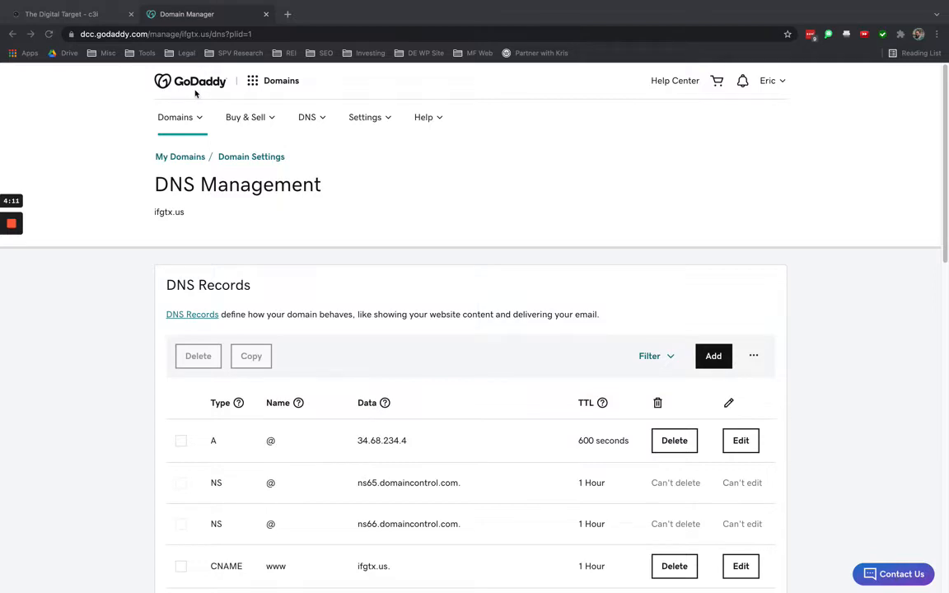
mouse_move(563, 462)
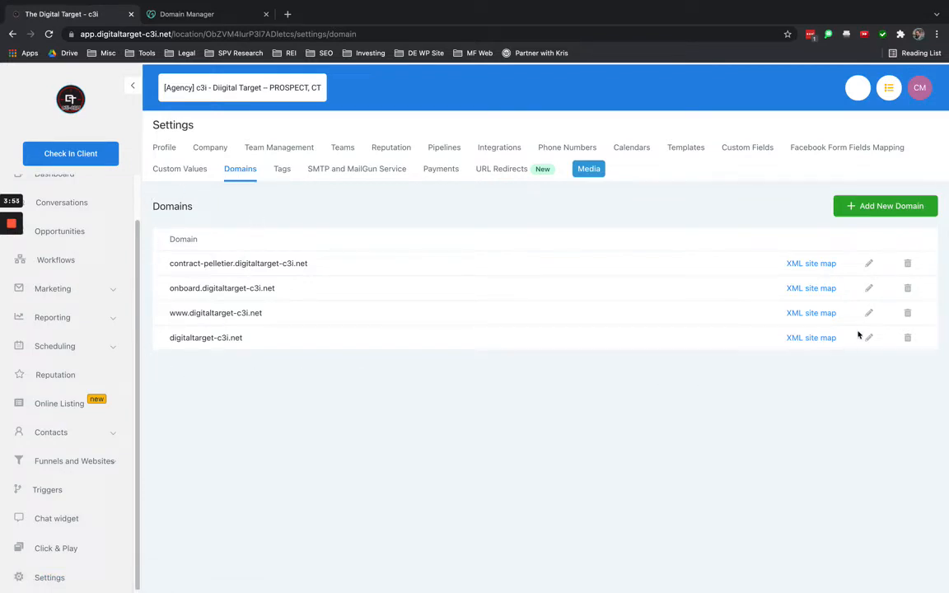
Open the Add New Domain form in HighLevel to see the A record IP 34.68.234.4.
click(885, 206)
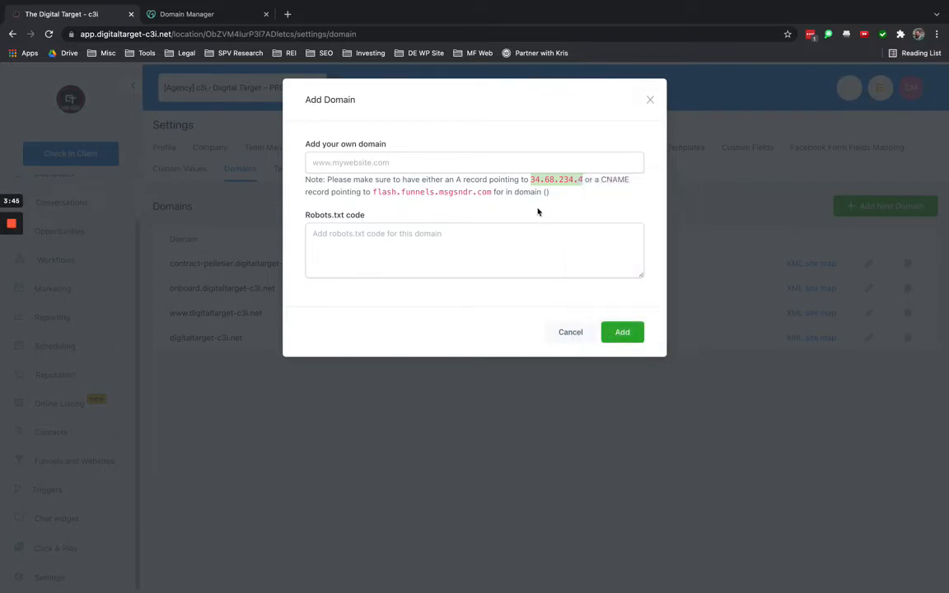
mouse_move(533, 211)
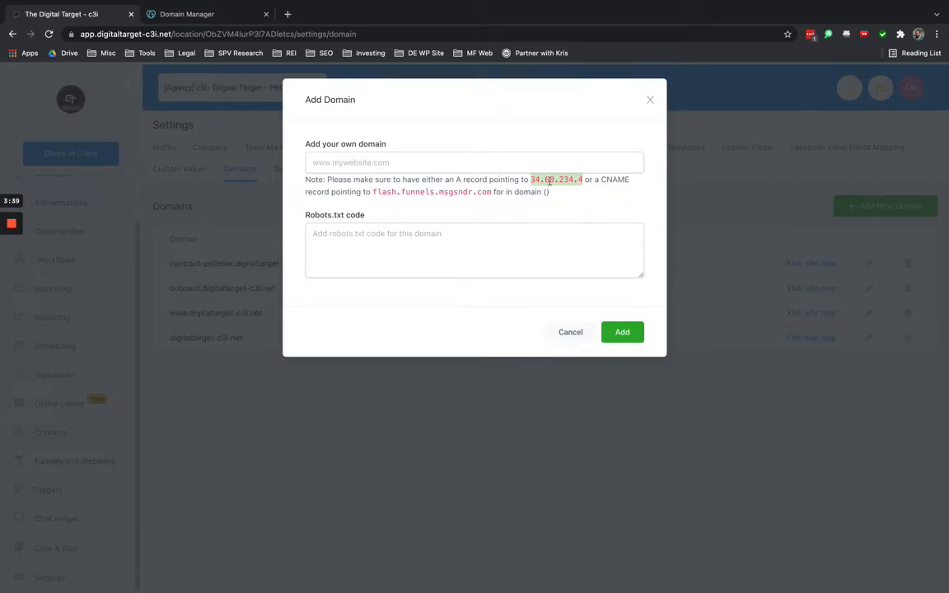
Fill in a GoDaddy A record with name * and value 34.68.234.4.
click(187, 14)
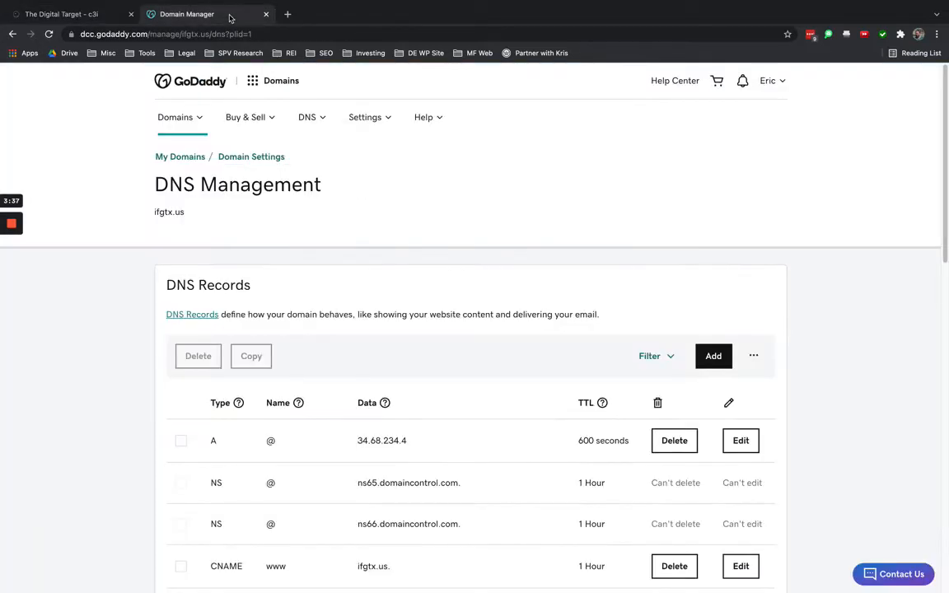
mouse_move(800, 401)
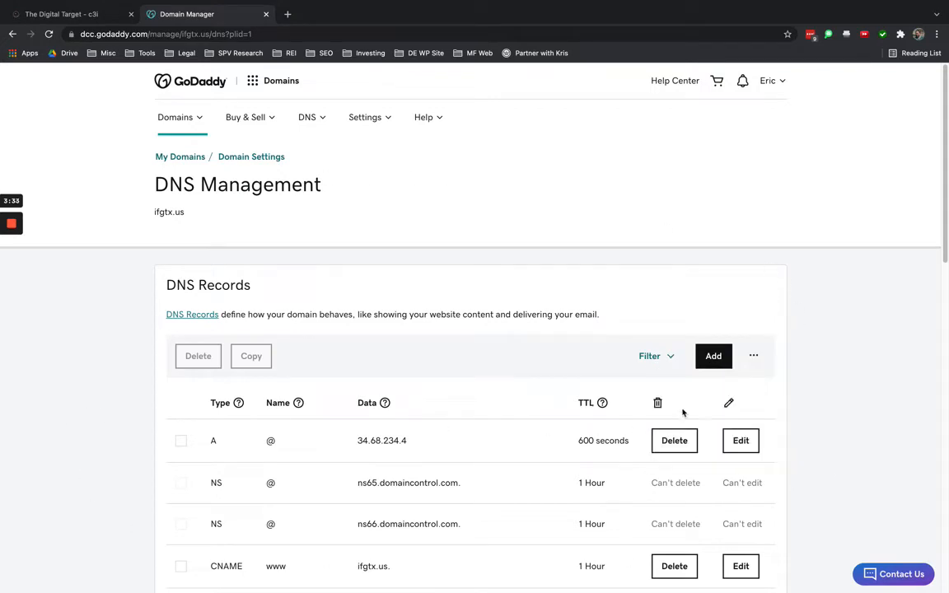
click(713, 356)
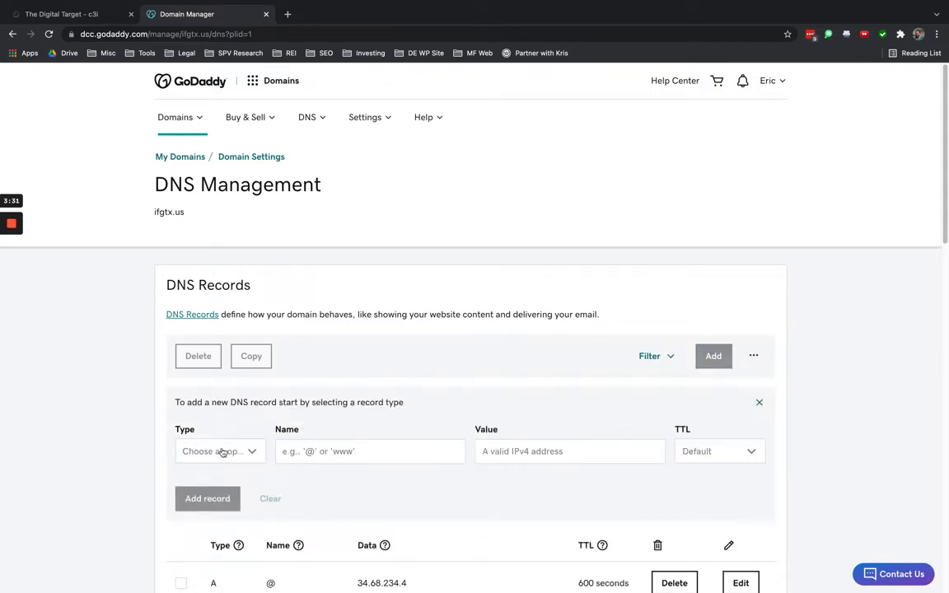
click(220, 450)
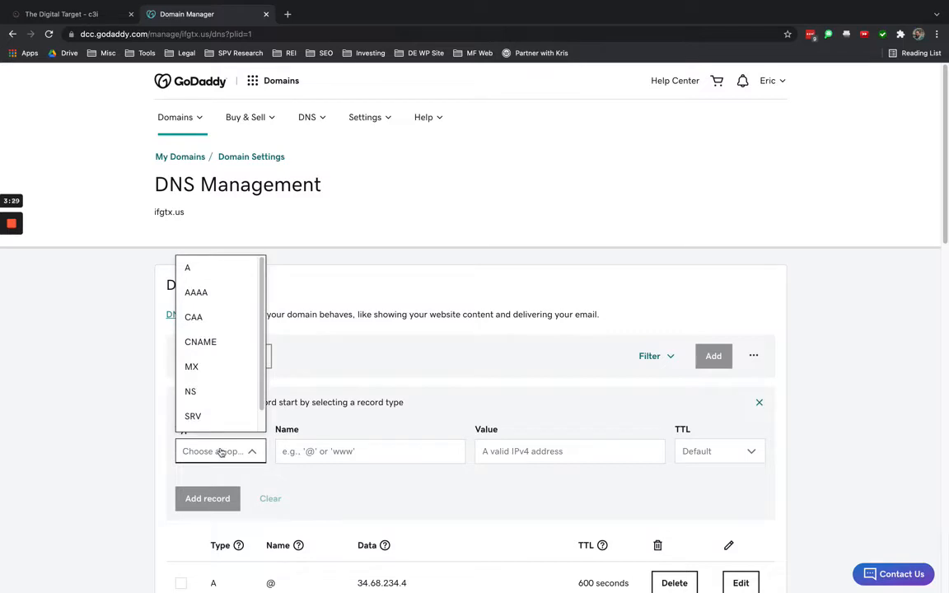
click(220, 451)
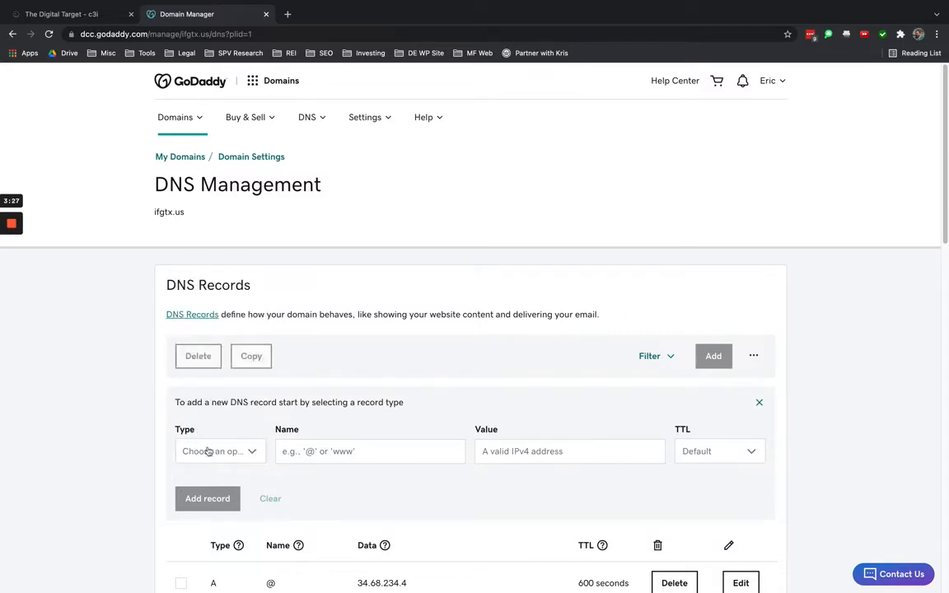
click(219, 451)
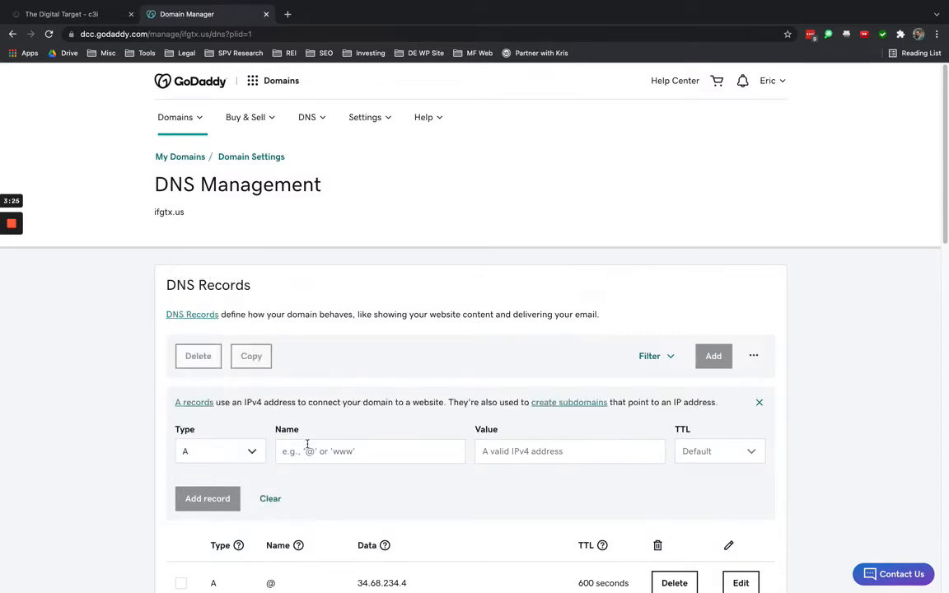
text(*)
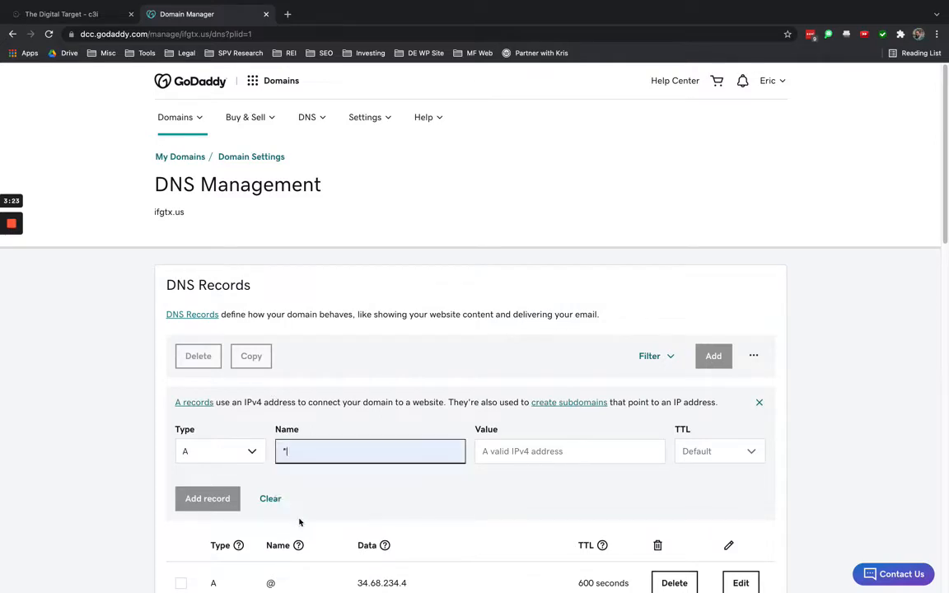
scroll(down, 3)
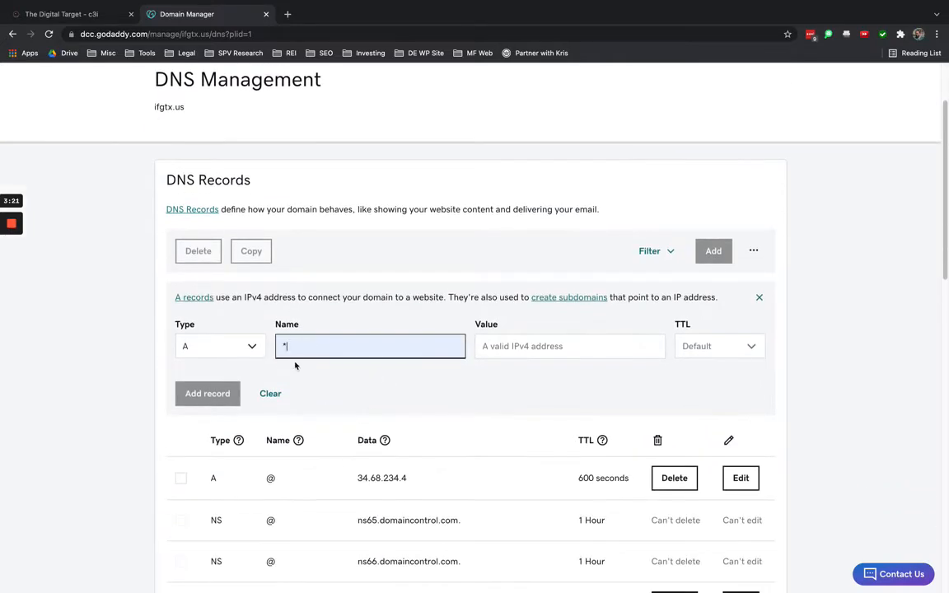
click(570, 346)
text(34.68.234.4)
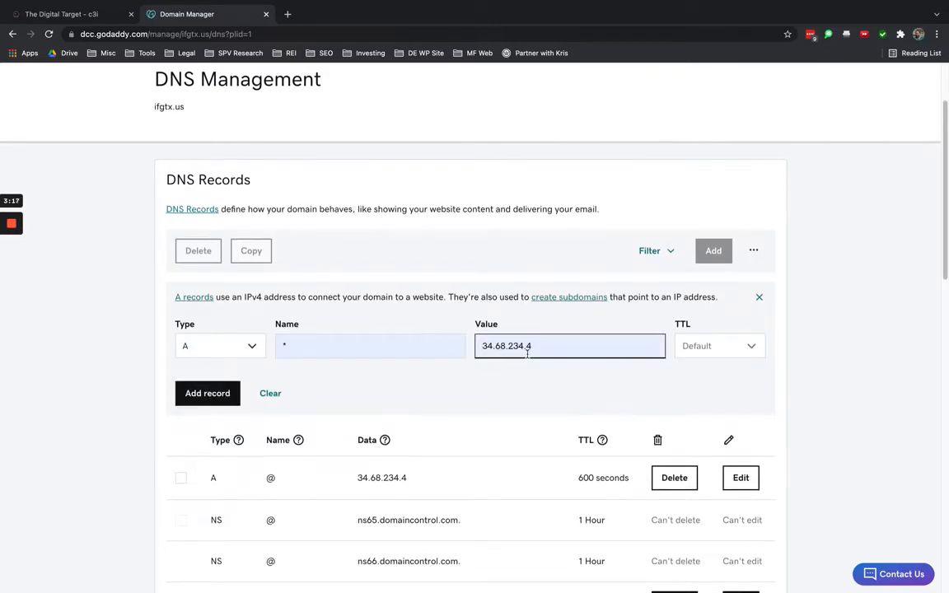
mouse_move(493, 366)
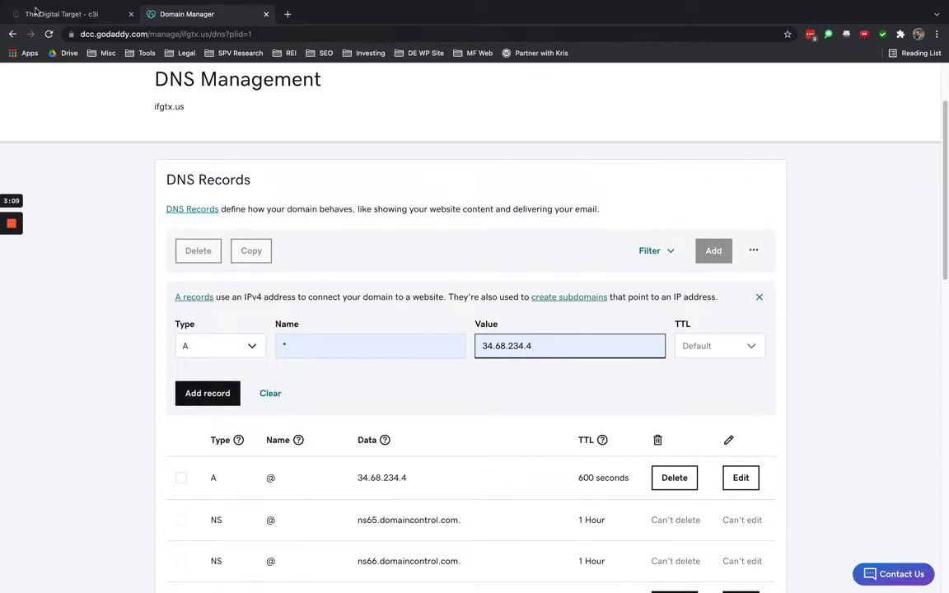
mouse_move(361, 389)
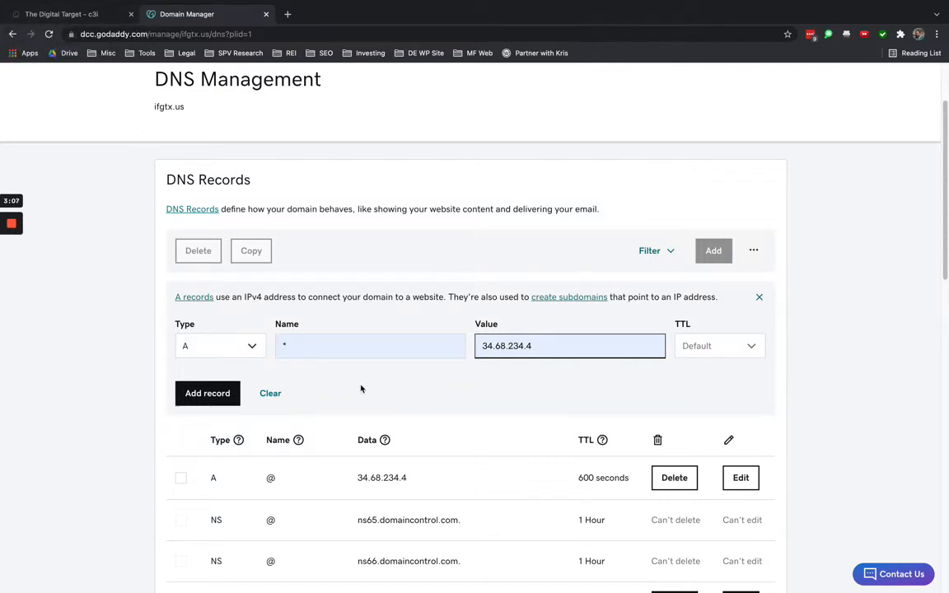
mouse_move(255, 372)
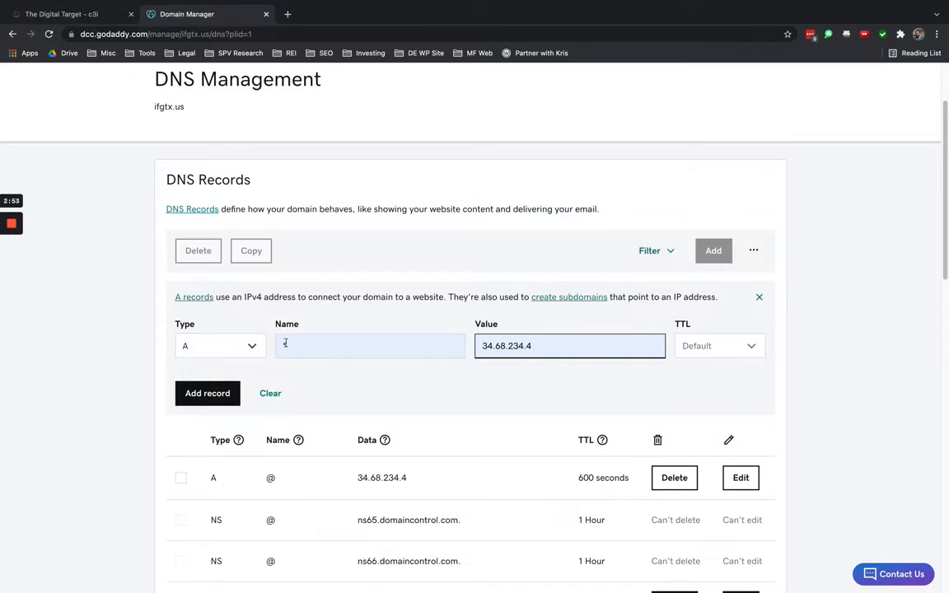
text(*)
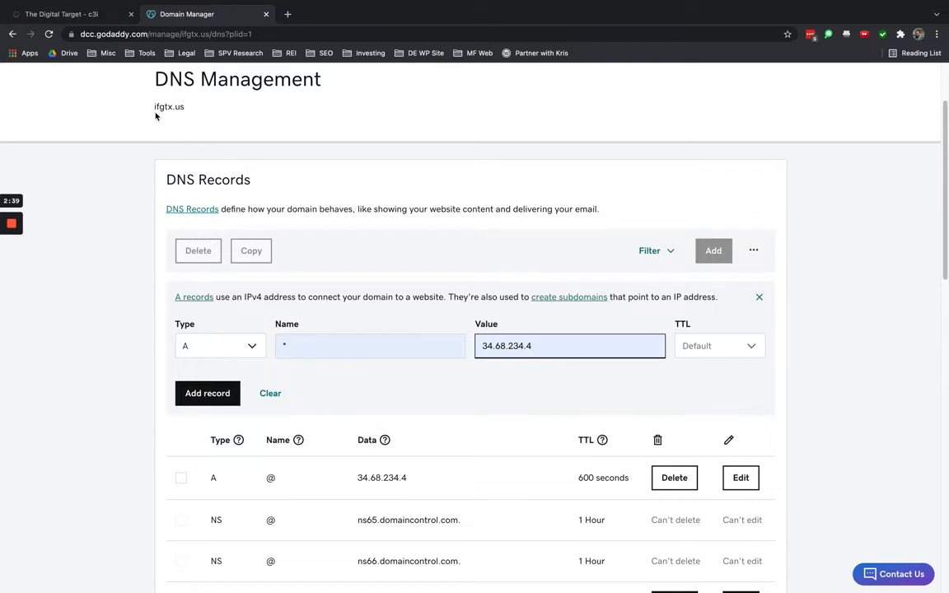
mouse_move(143, 114)
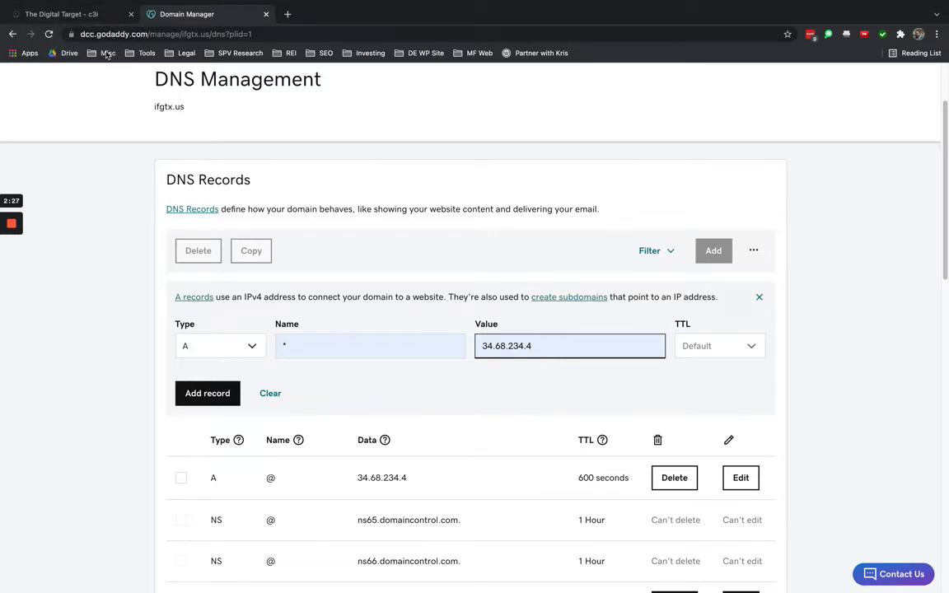
mouse_move(65, 14)
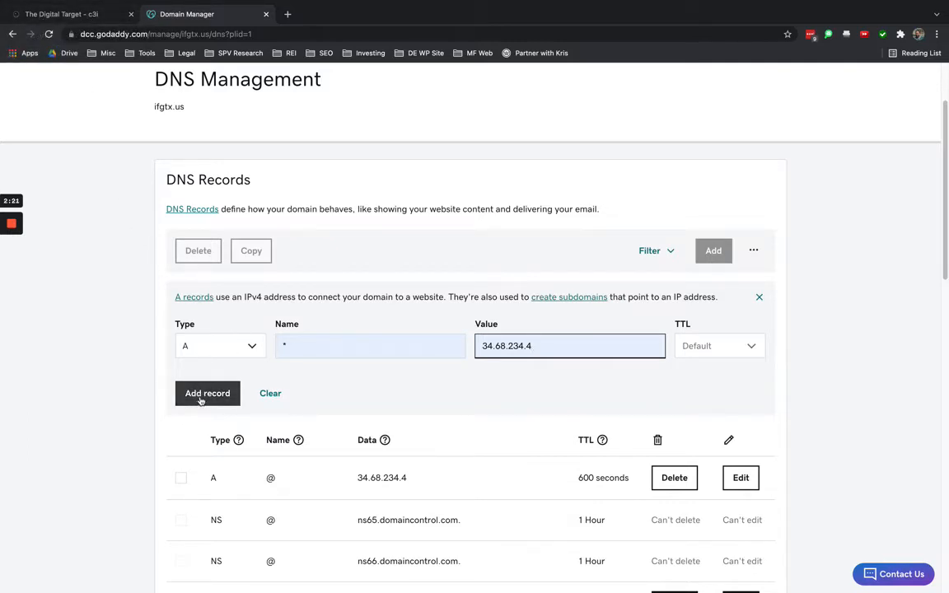
Add the wildcard * A record to the ifgtx.us DNS records.
click(207, 394)
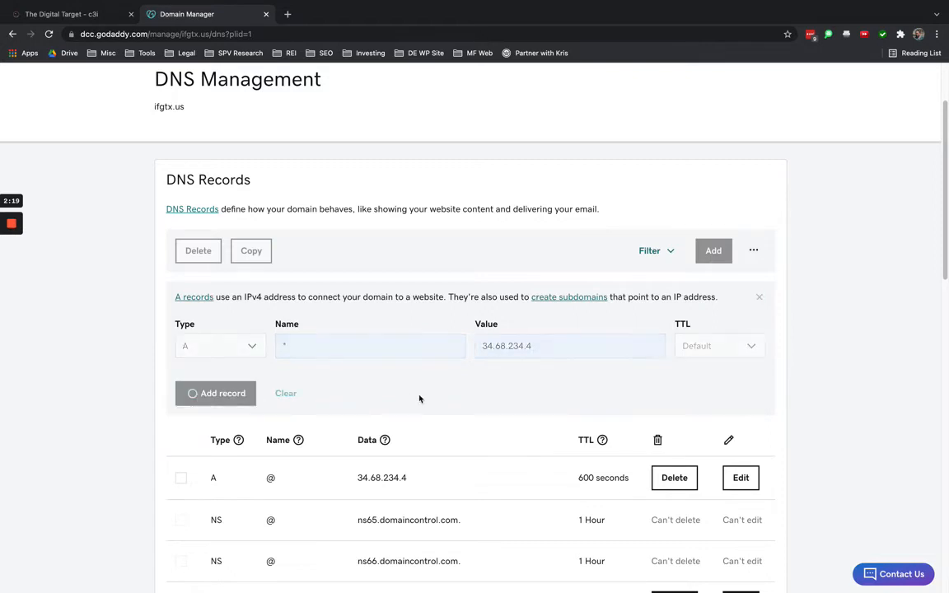
click(215, 393)
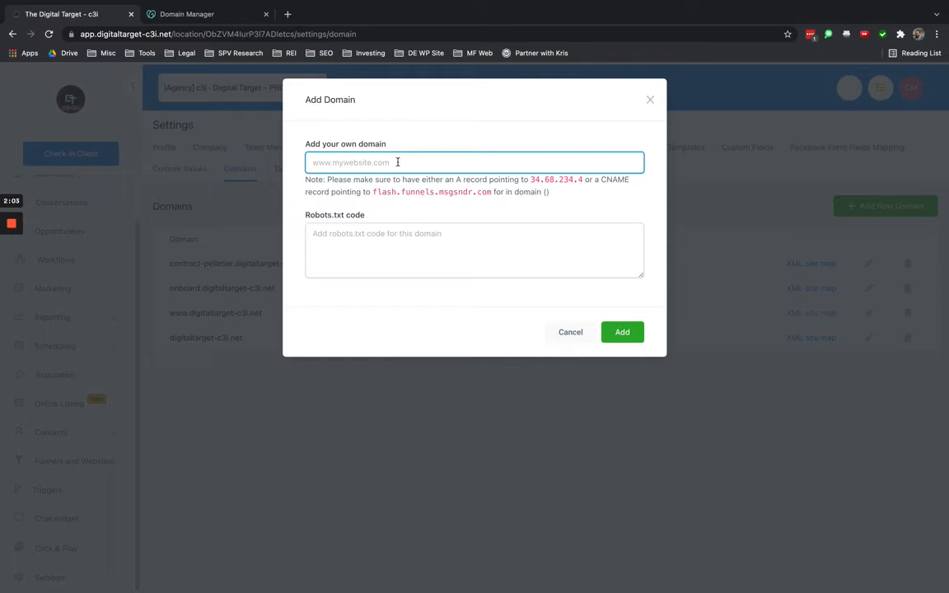
Add go.ifgtx.us as a new domain, copying ifgtx.us from GoDaddy.
text(go.)
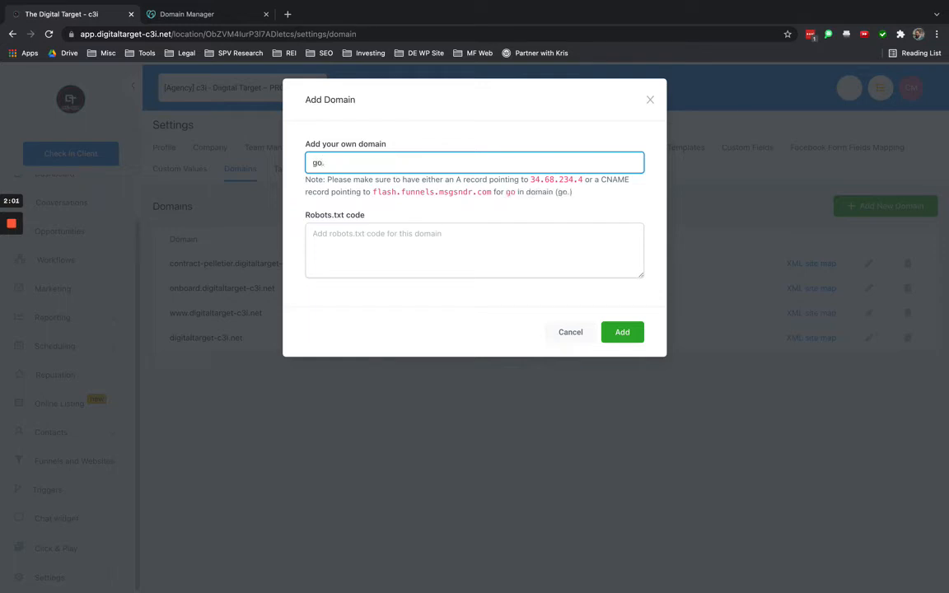
click(204, 14)
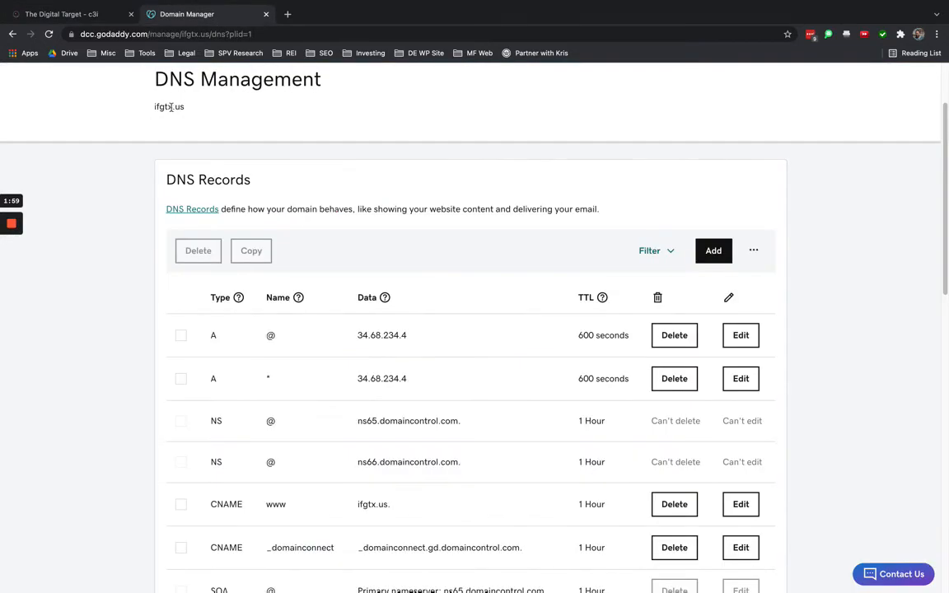
double_click(169, 106)
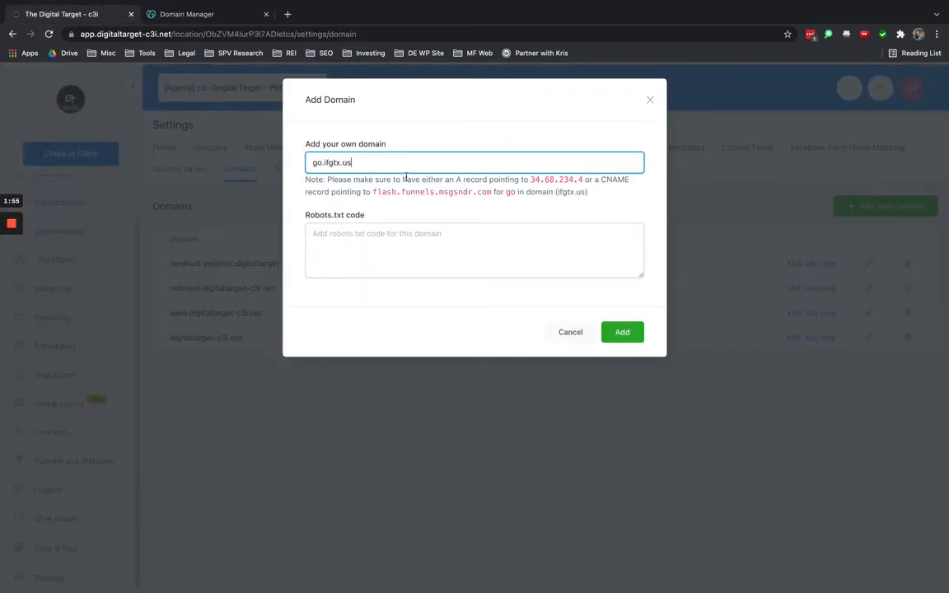
click(622, 332)
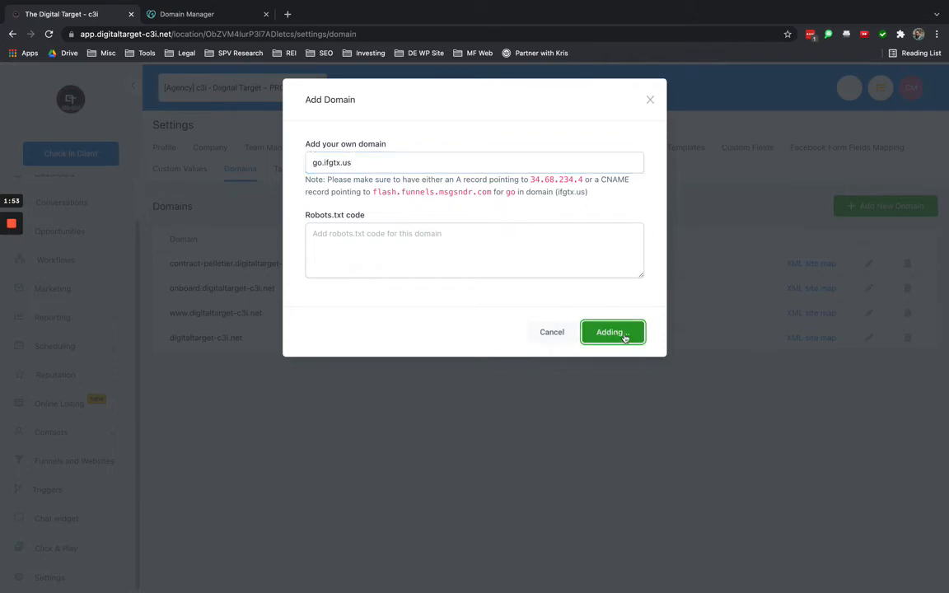
Link go.ifgtx.us to the Digital Target - c3i funnel.
click(612, 332)
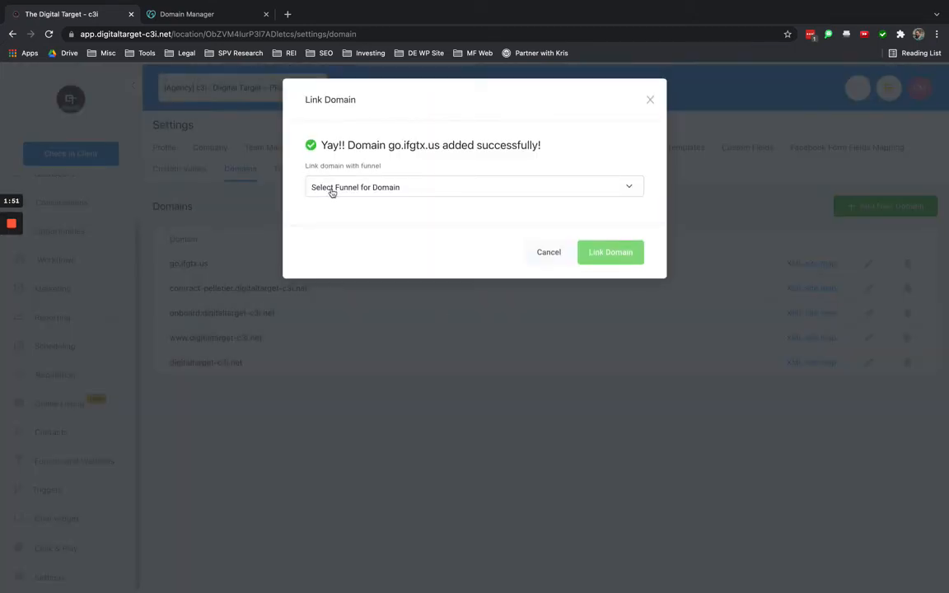
click(474, 187)
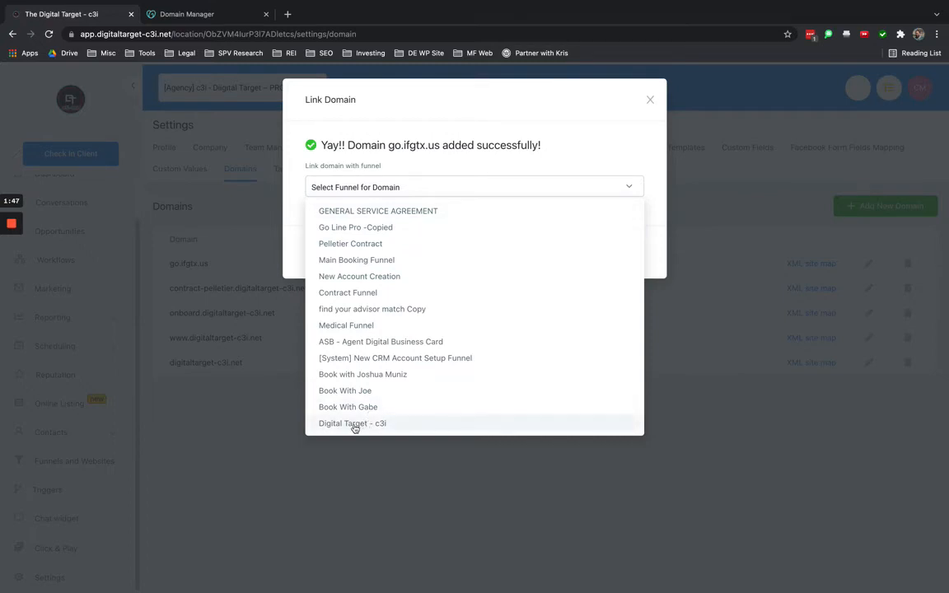
click(352, 423)
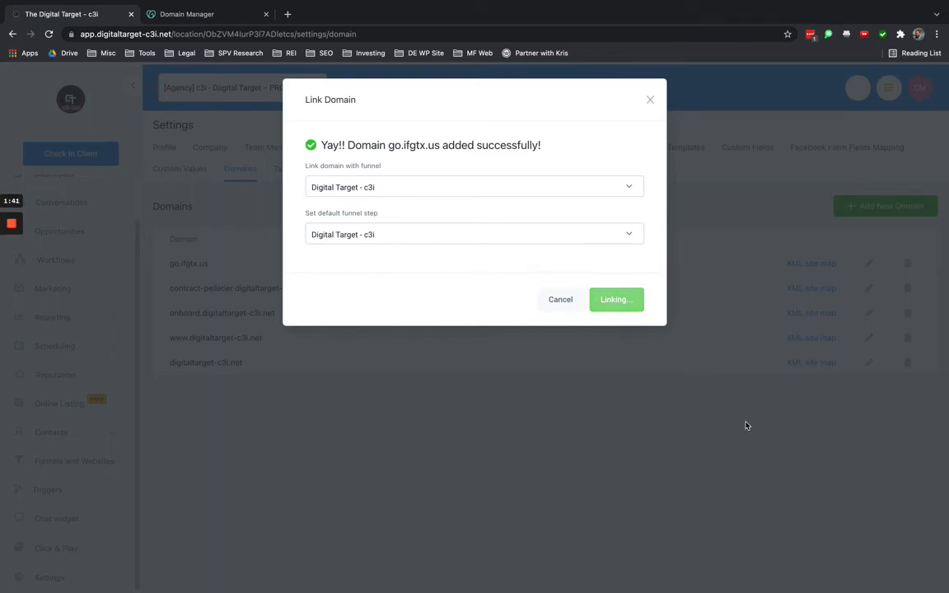
click(617, 299)
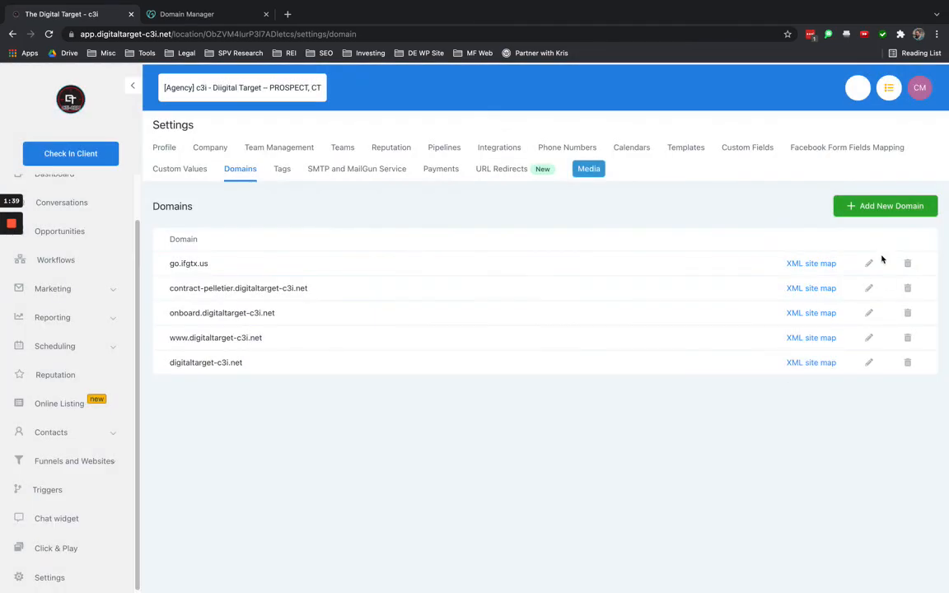
Add apply.ifgtx.us as another new domain.
click(885, 206)
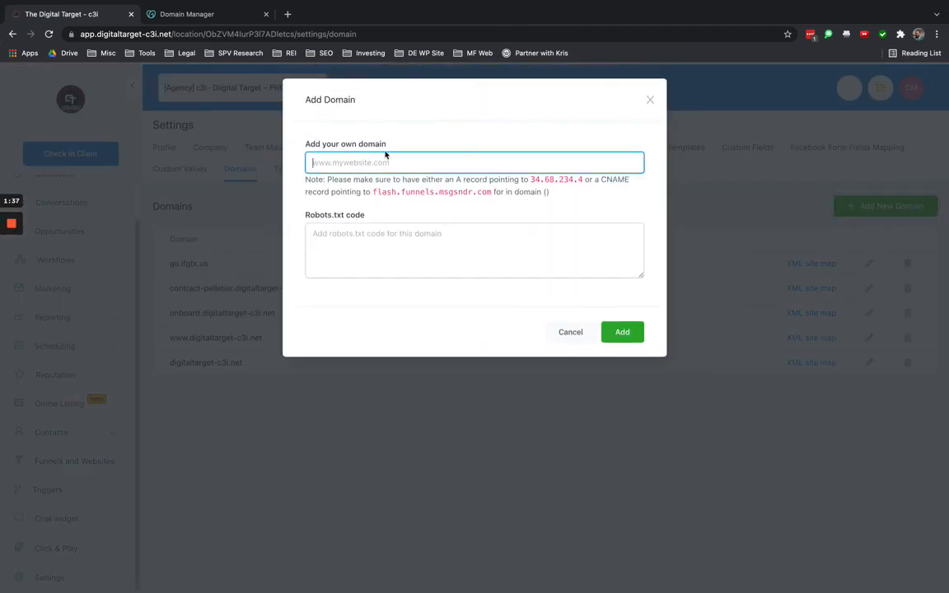
text(apply.ifgtx.us)
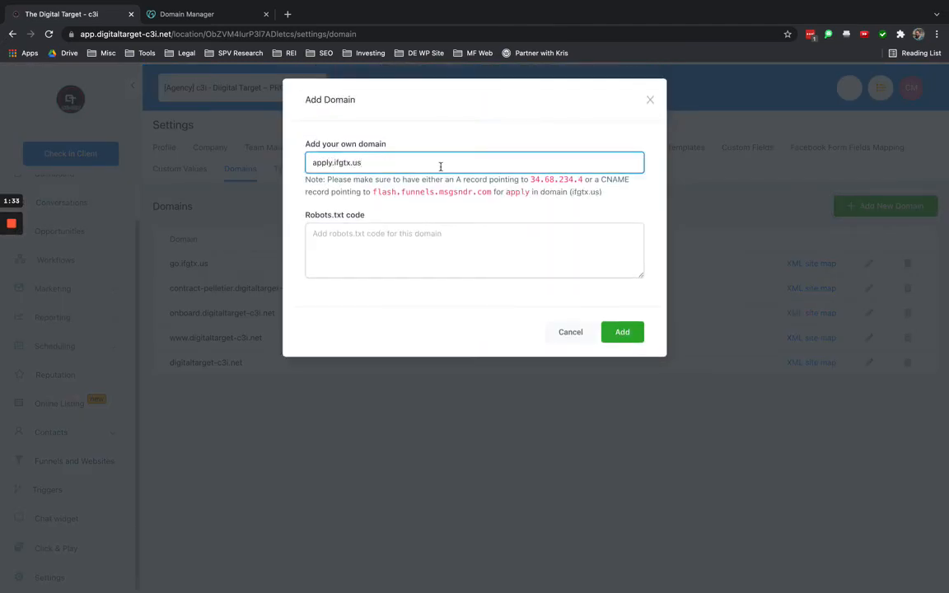
click(622, 332)
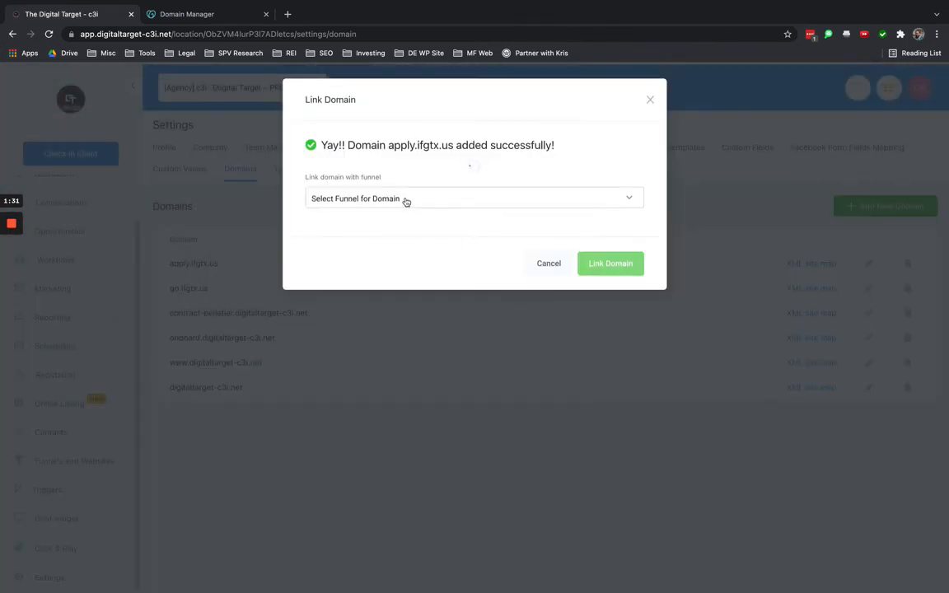
Link apply.ifgtx.us to Medical Funnel with Home as the default step.
click(474, 198)
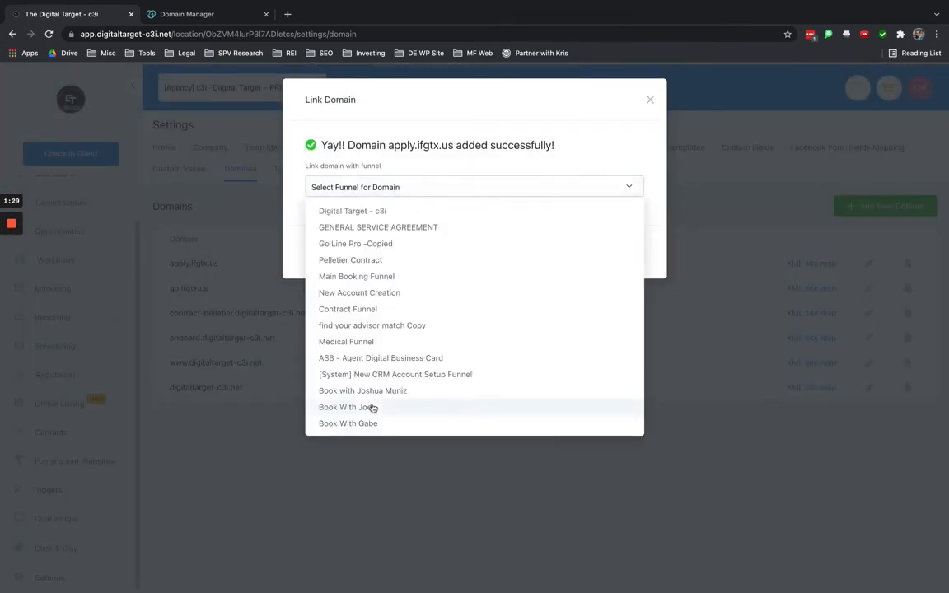
click(346, 341)
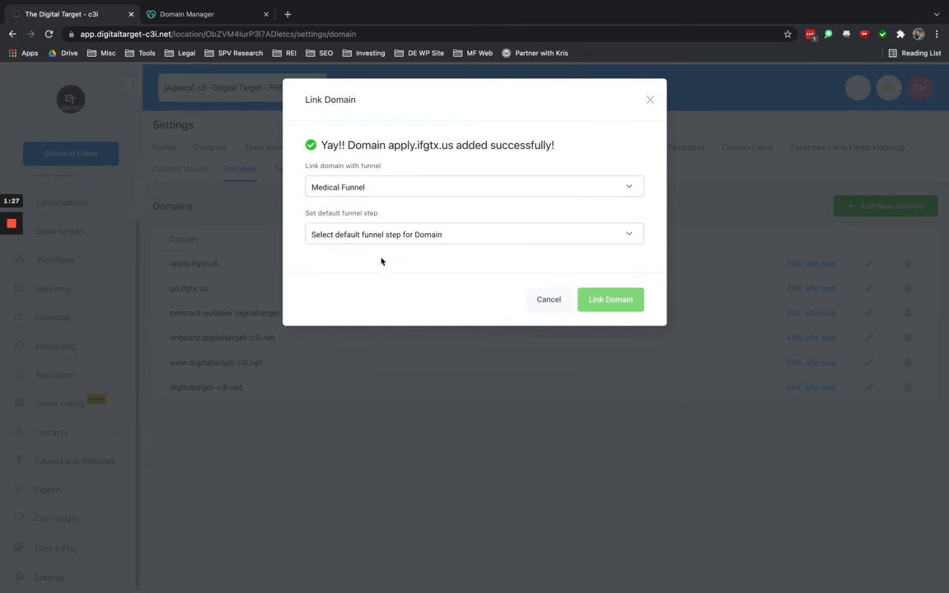
click(474, 234)
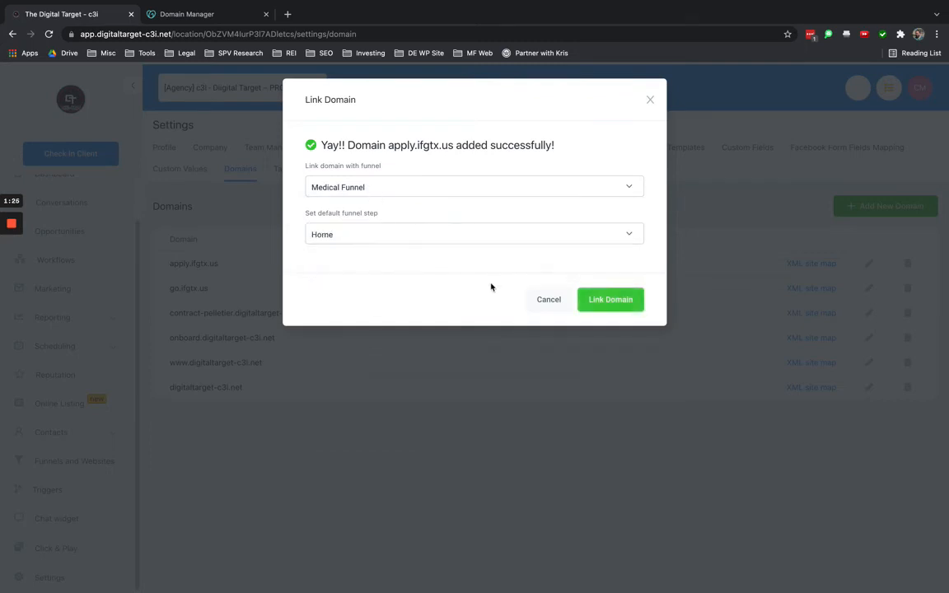
click(611, 300)
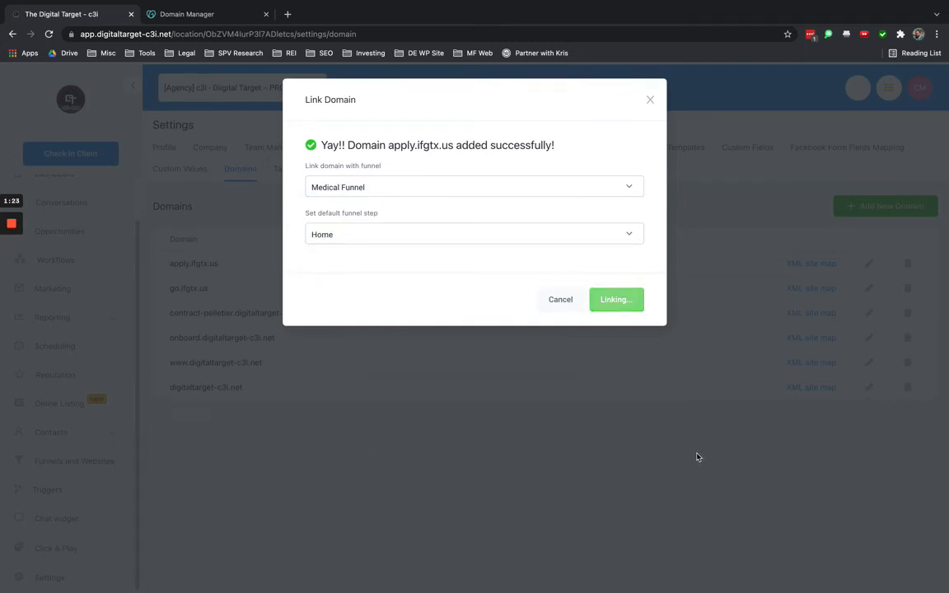
click(615, 299)
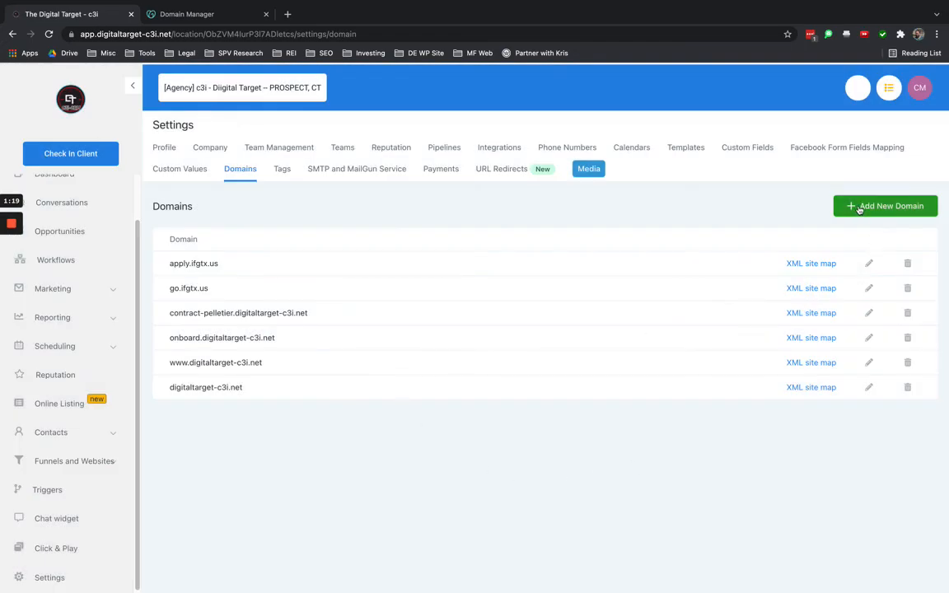
click(885, 206)
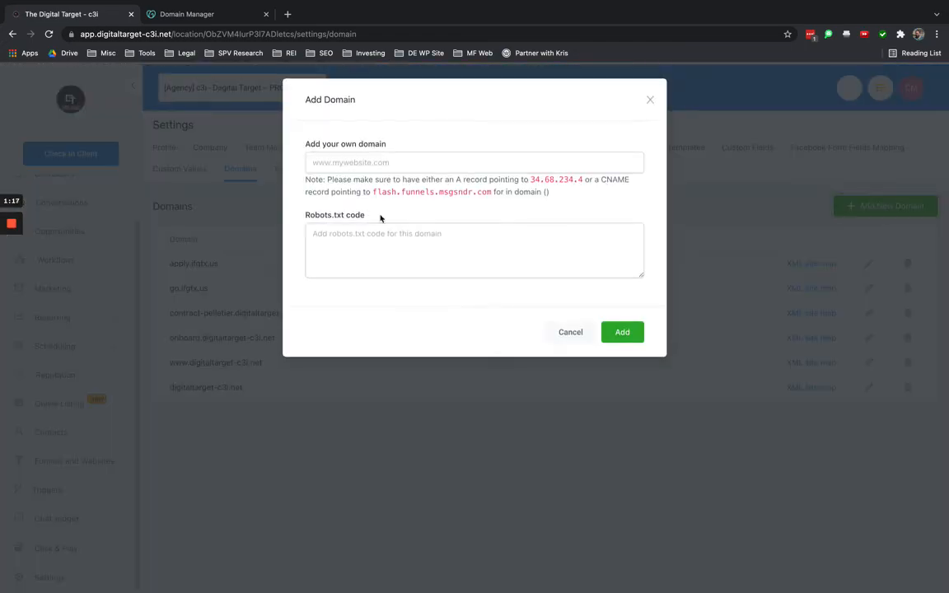
click(571, 332)
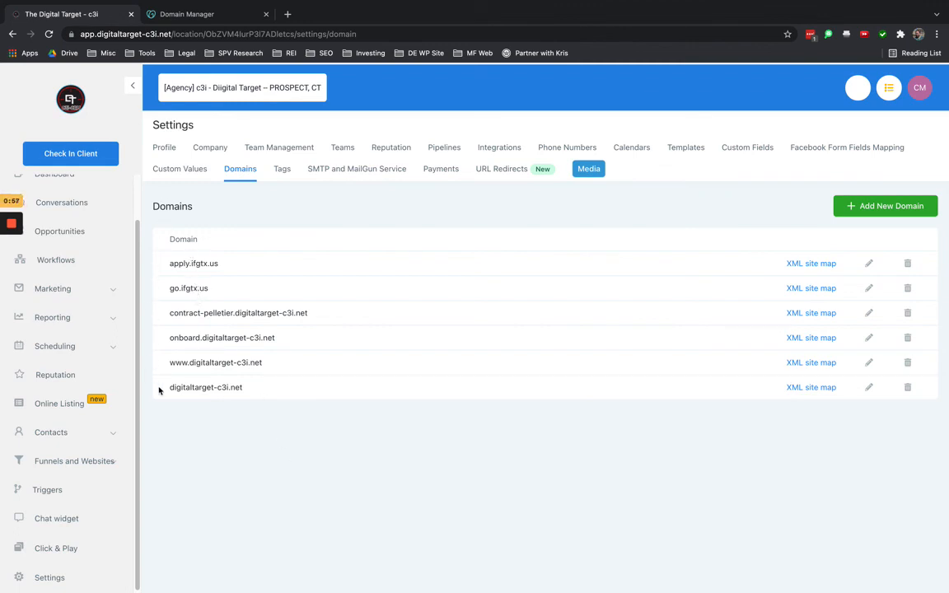
mouse_move(577, 415)
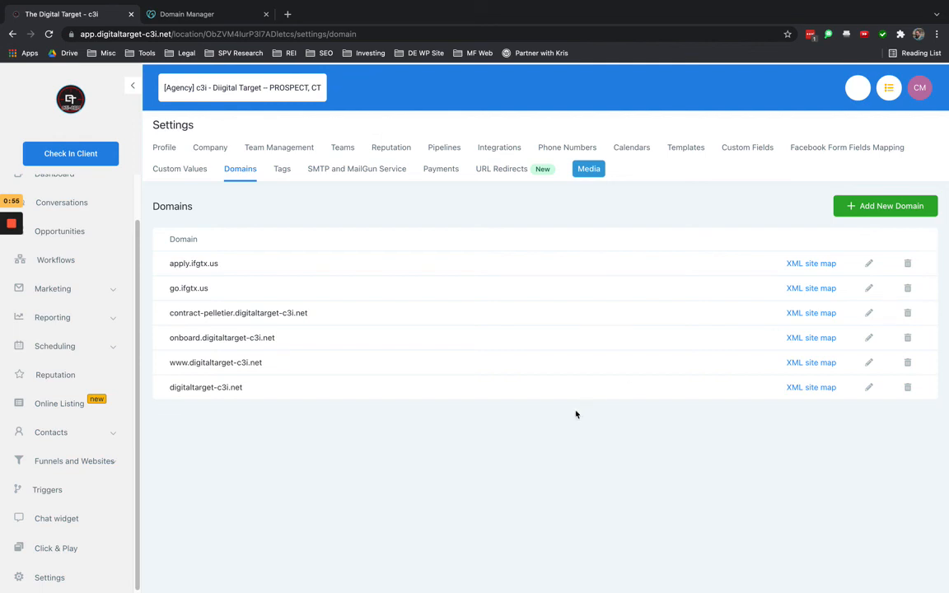
mouse_move(497, 442)
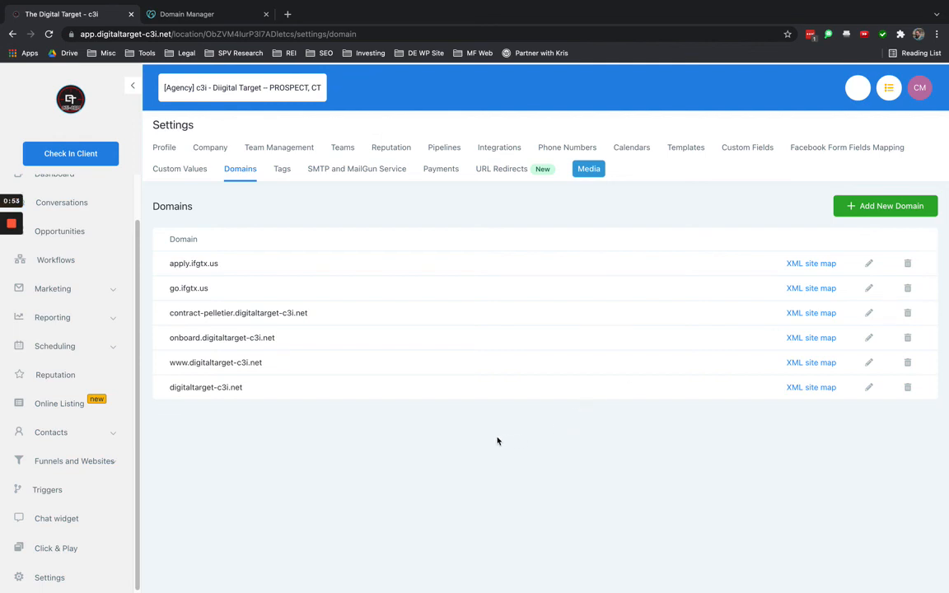
mouse_move(306, 86)
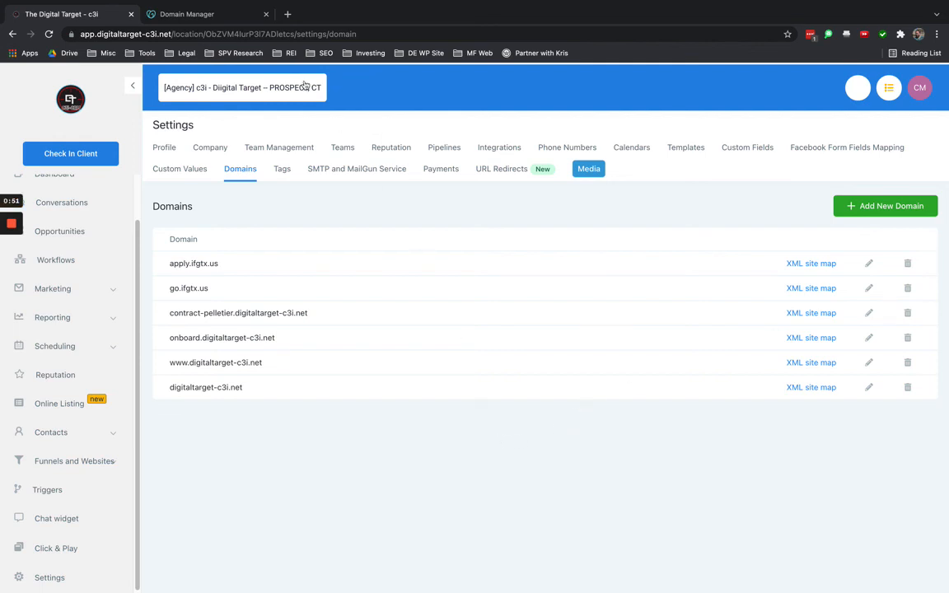
click(186, 14)
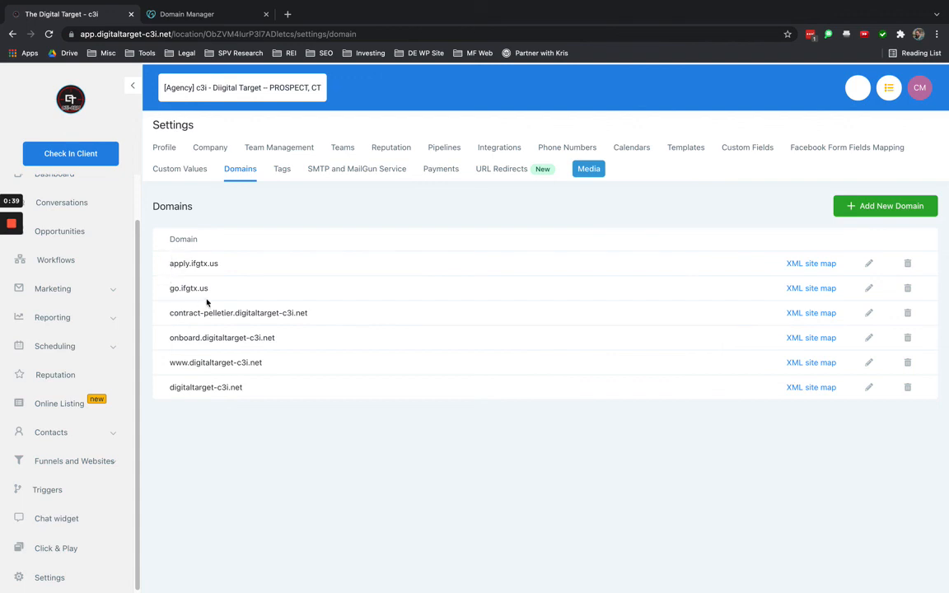
mouse_move(173, 265)
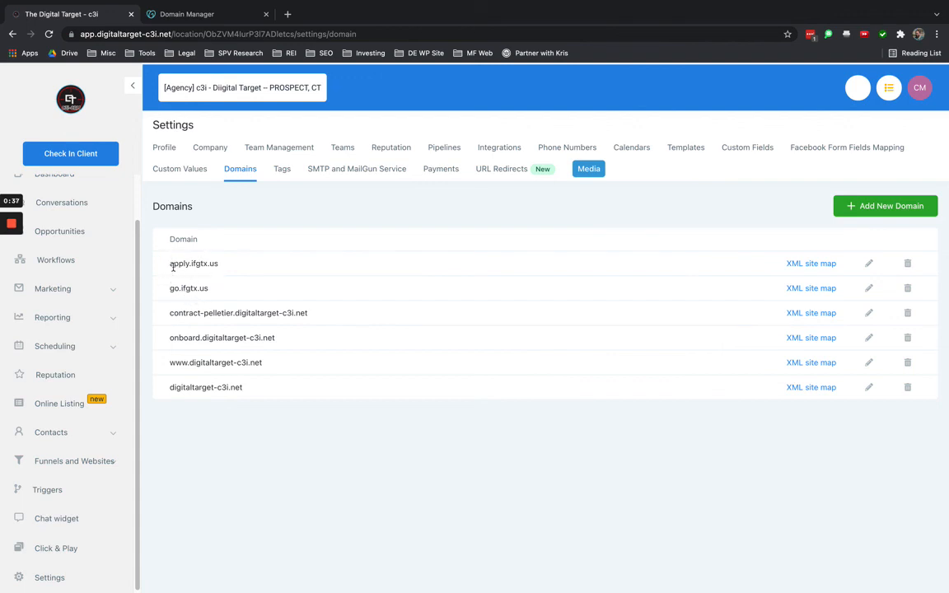
mouse_move(171, 299)
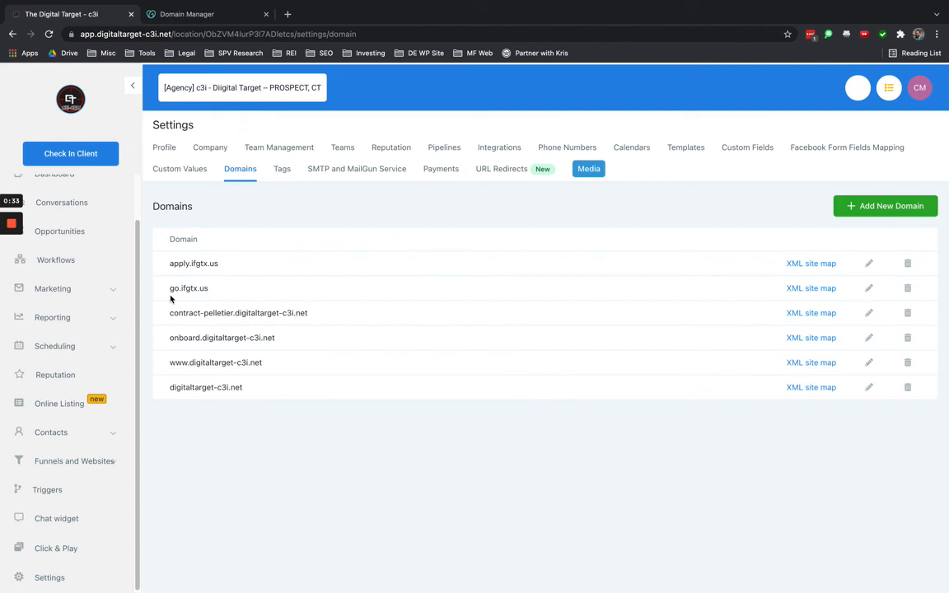
mouse_move(189, 299)
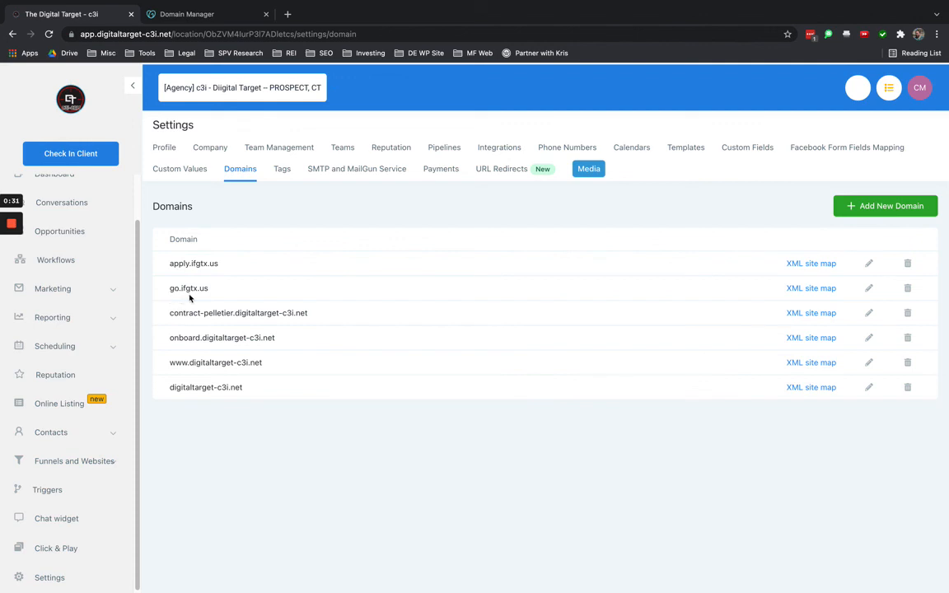